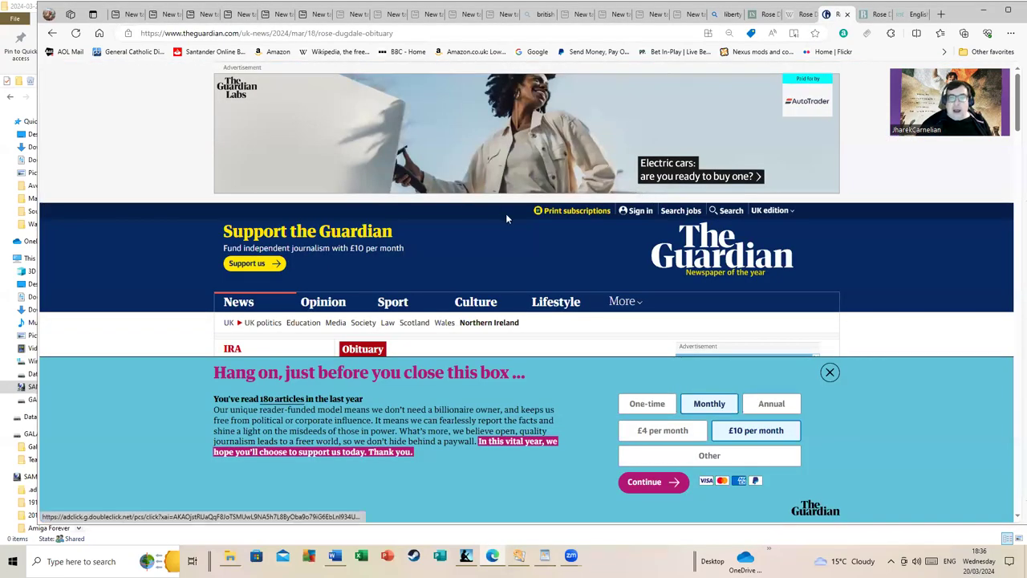
- Dismiss the Guardian support appeal and bring the Rose Dugdale obituary headline and photo into view
{"action": "scroll", "scroll_direction": "down", "scroll_amount": 3}
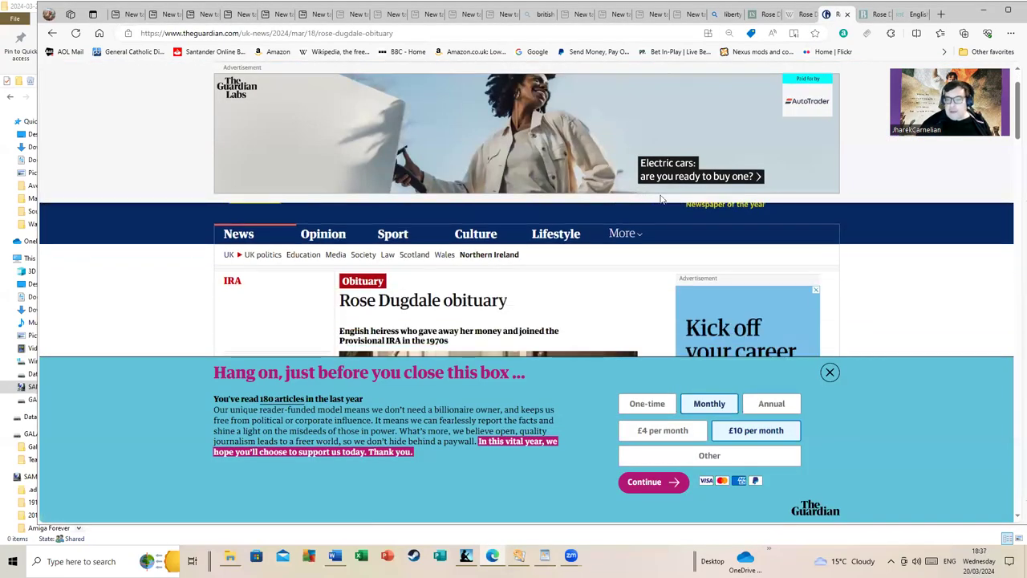
{"action": "left_click", "coordinate": [830, 372]}
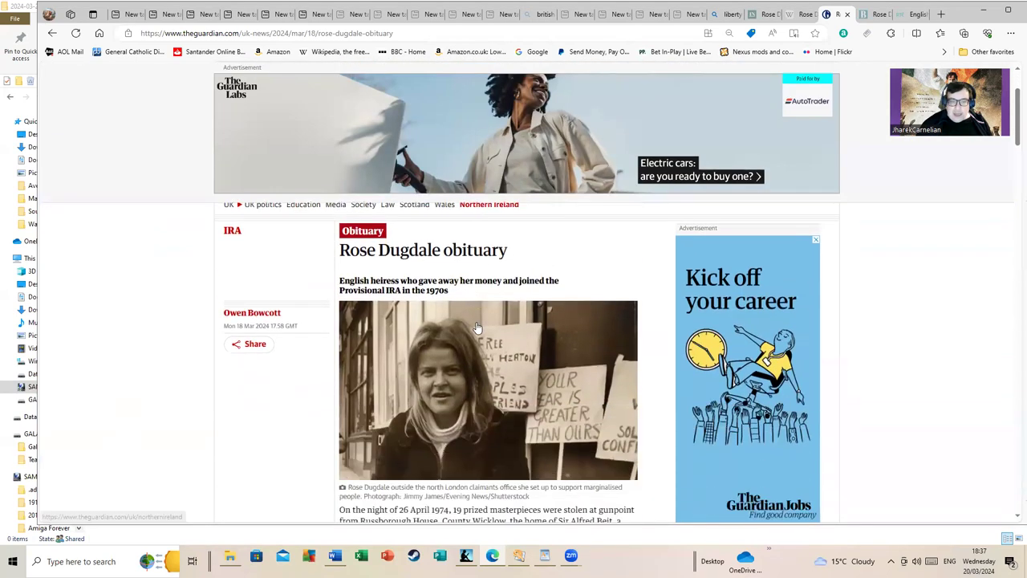
{"action": "scroll", "scroll_direction": "down", "scroll_amount": 3}
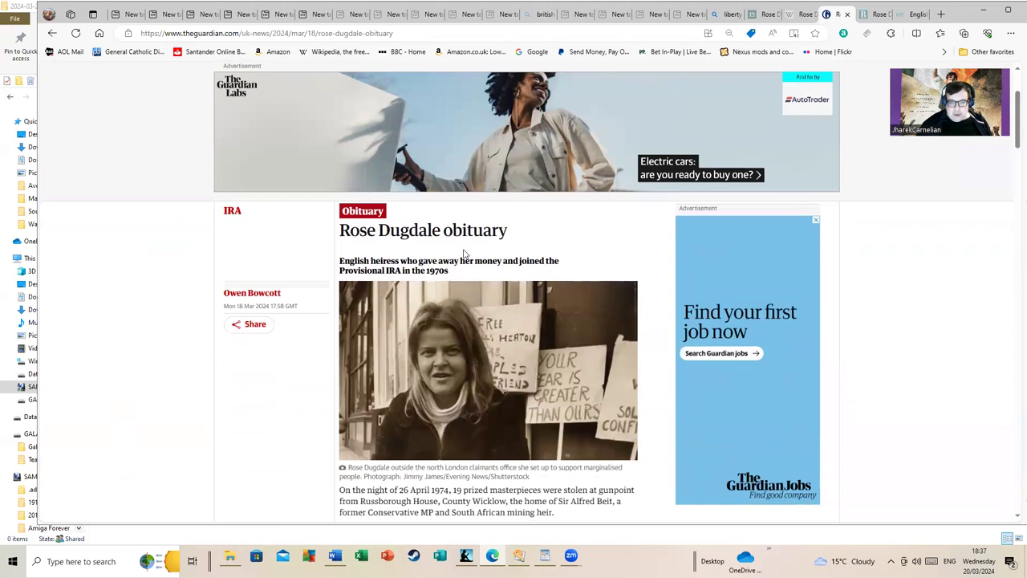
{"action": "scroll", "scroll_direction": "down", "scroll_amount": 3}
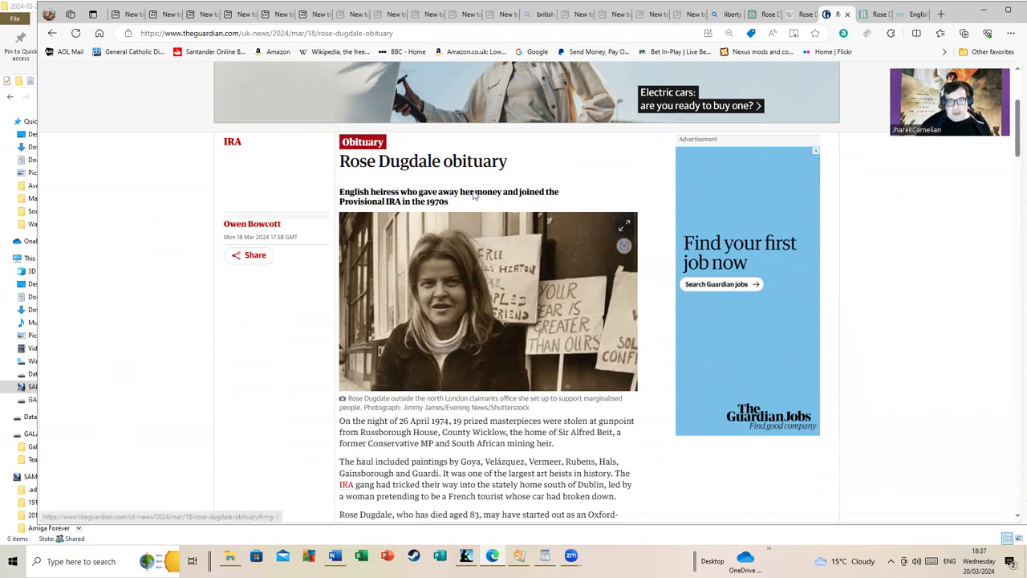
{"action": "mouse_move", "coordinate": [417, 263]}
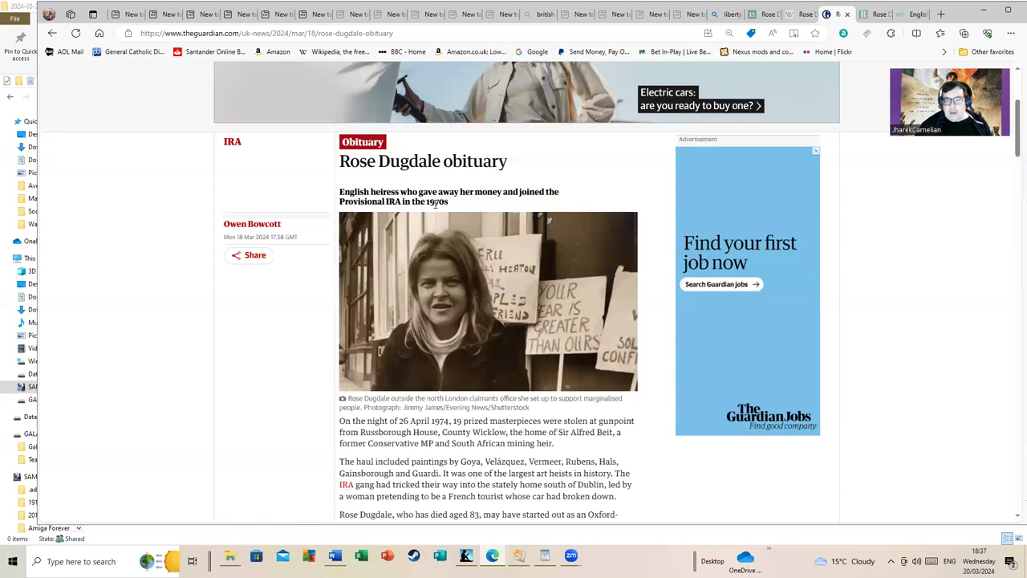
{"action": "mouse_move", "coordinate": [430, 218]}
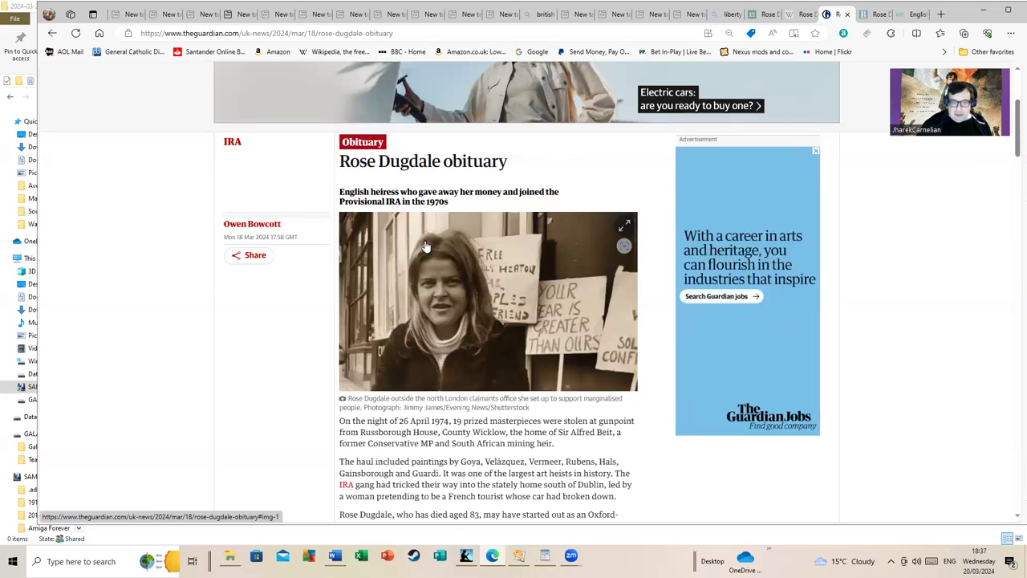
{"action": "scroll", "scroll_direction": "down", "scroll_amount": 3}
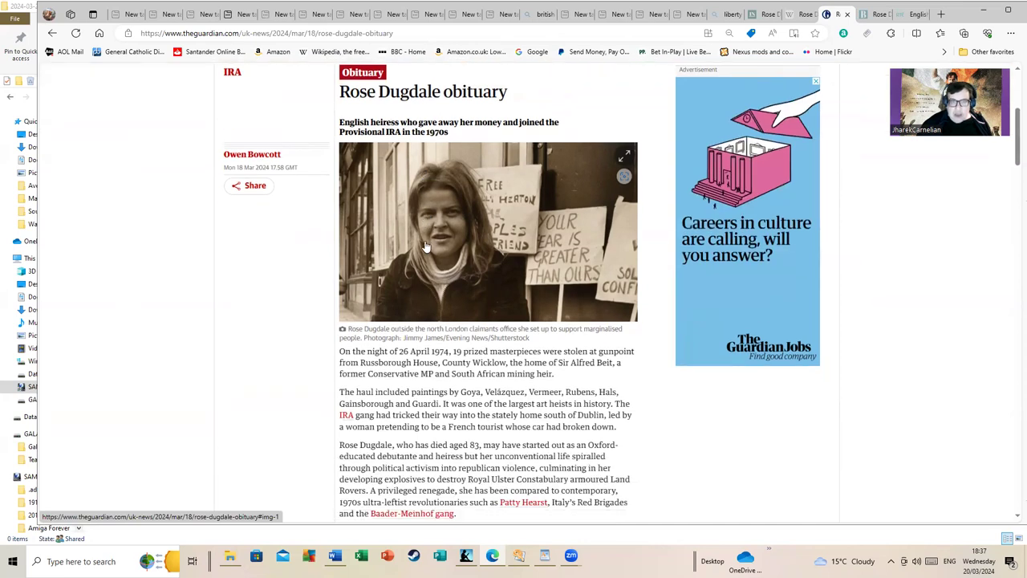
{"action": "scroll", "scroll_direction": "down", "scroll_amount": 3}
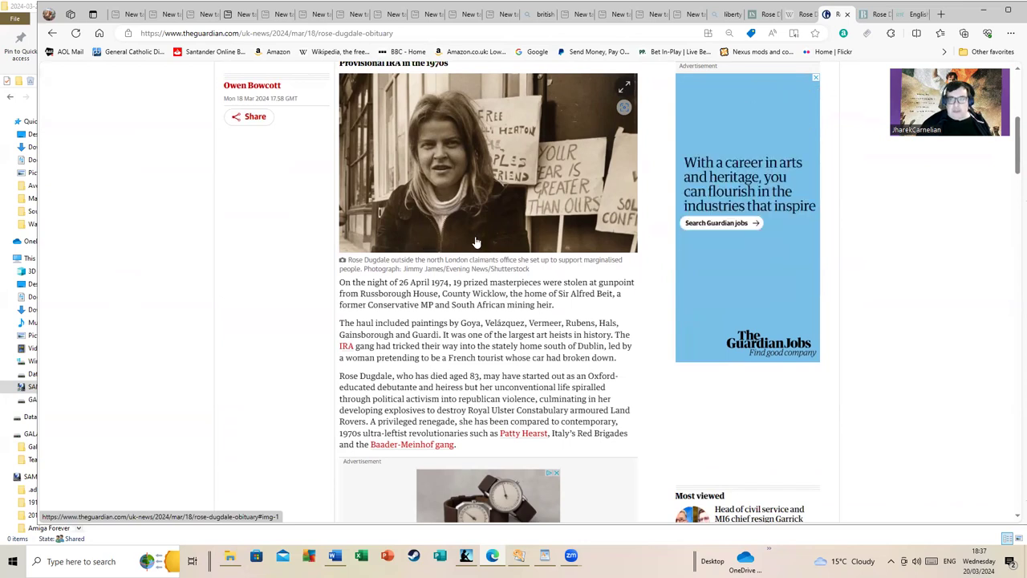
{"action": "mouse_move", "coordinate": [464, 234]}
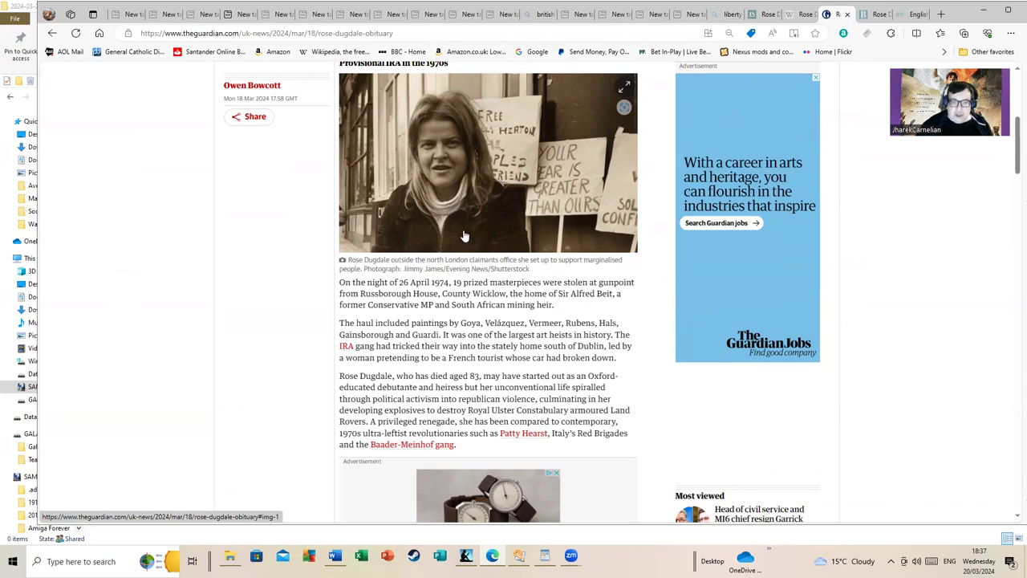
{"action": "mouse_move", "coordinate": [459, 224]}
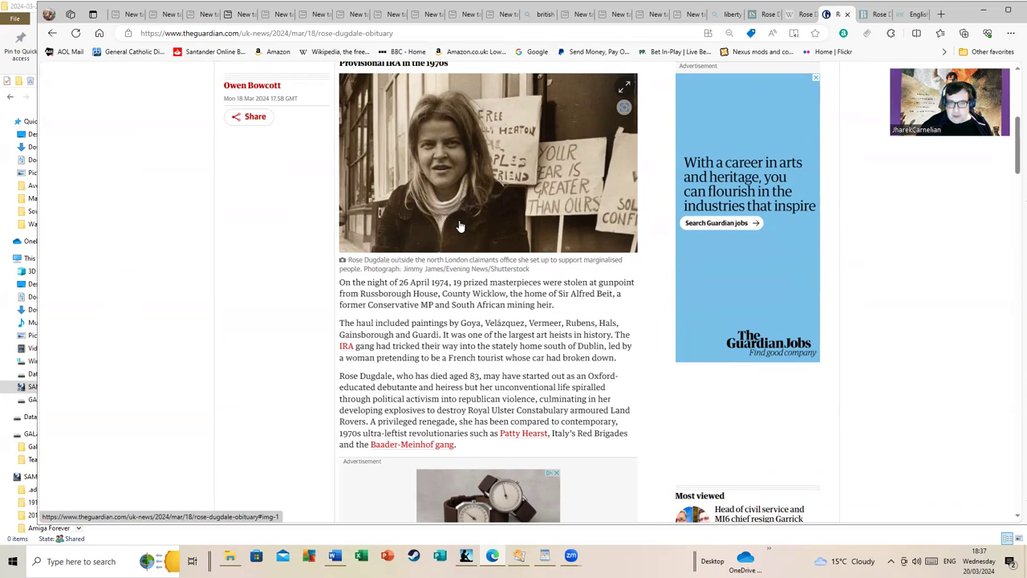
{"action": "mouse_move", "coordinate": [461, 234]}
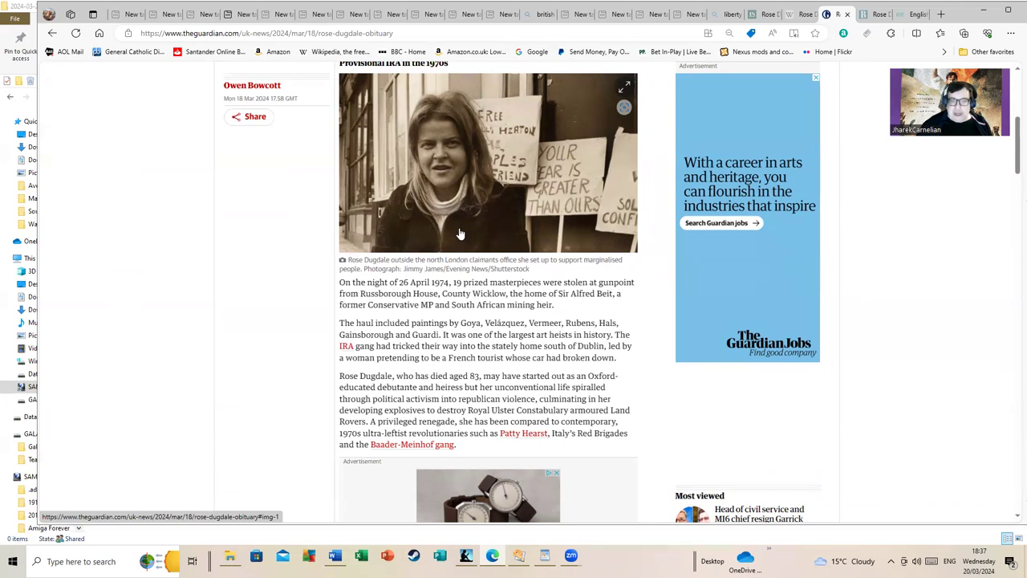
{"action": "mouse_move", "coordinate": [462, 234]}
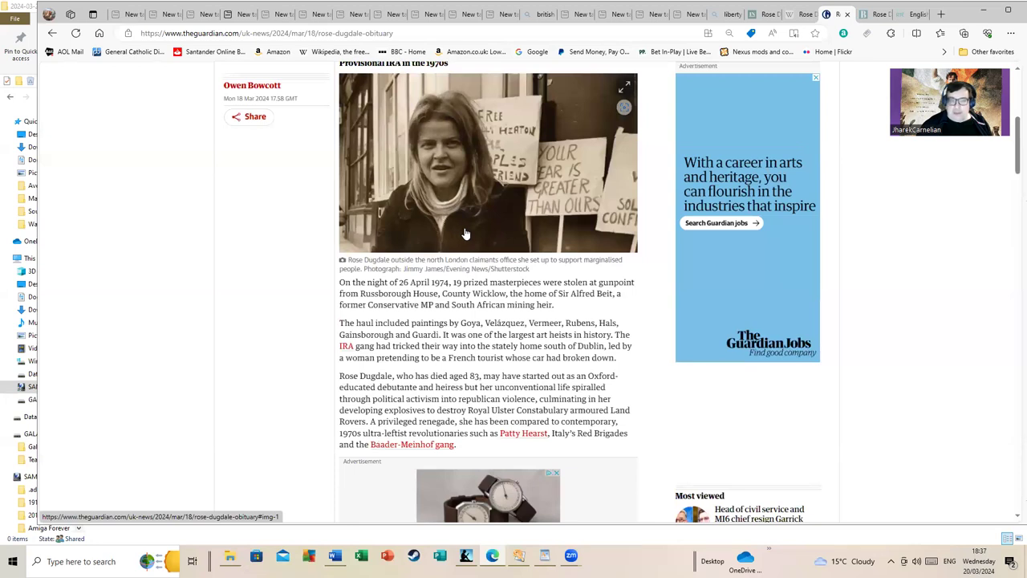
{"action": "mouse_move", "coordinate": [459, 234]}
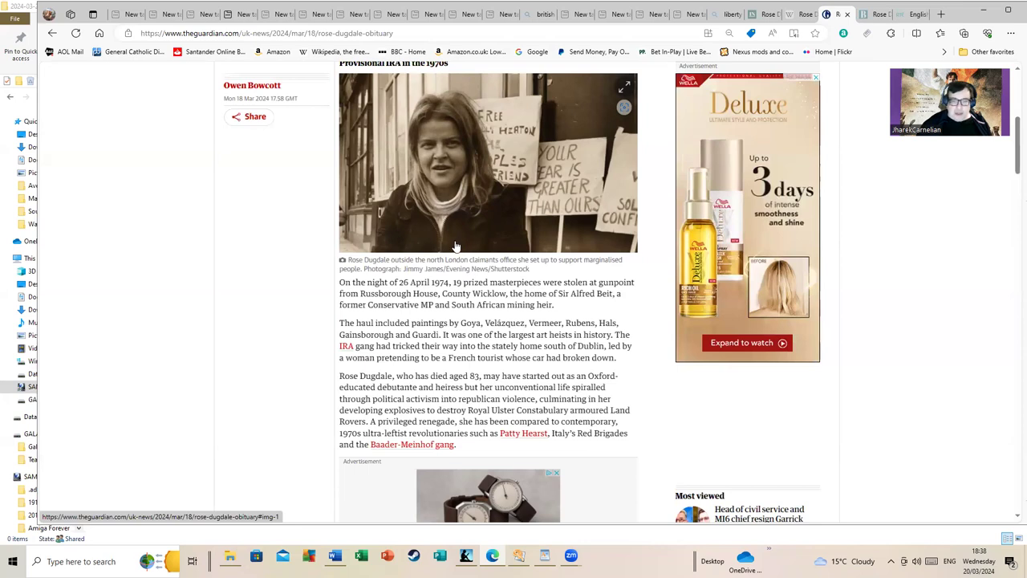
{"action": "mouse_move", "coordinate": [488, 241]}
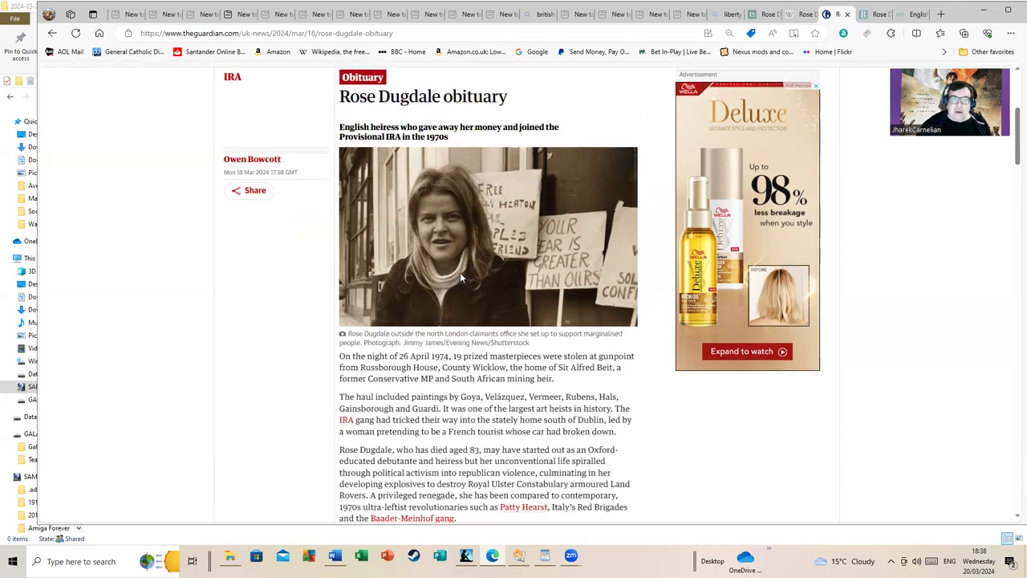
- Read down through the remaining paragraphs of the Guardian obituary
{"action": "scroll", "scroll_direction": "down", "scroll_amount": 3}
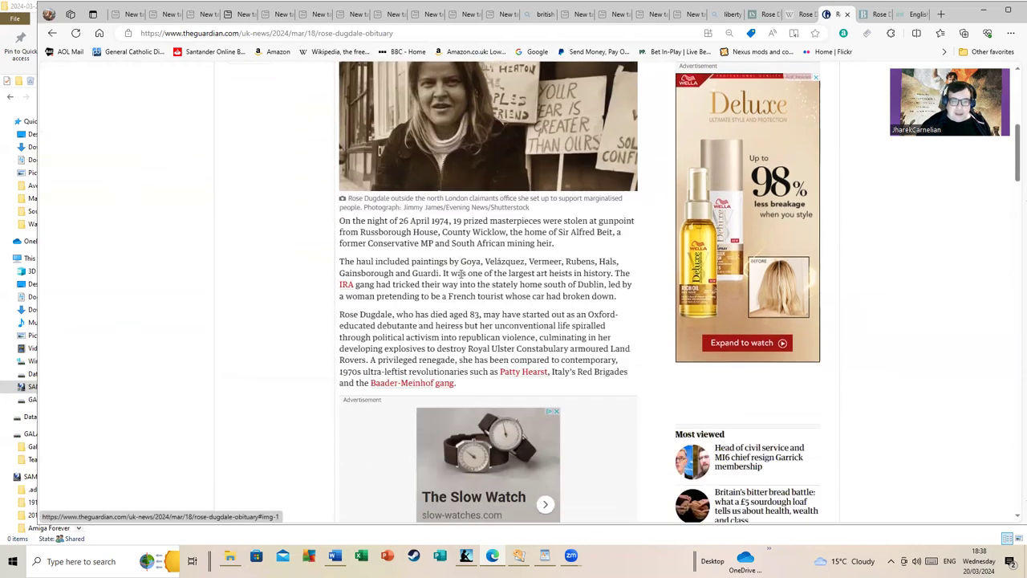
{"action": "scroll", "scroll_direction": "down", "scroll_amount": 3}
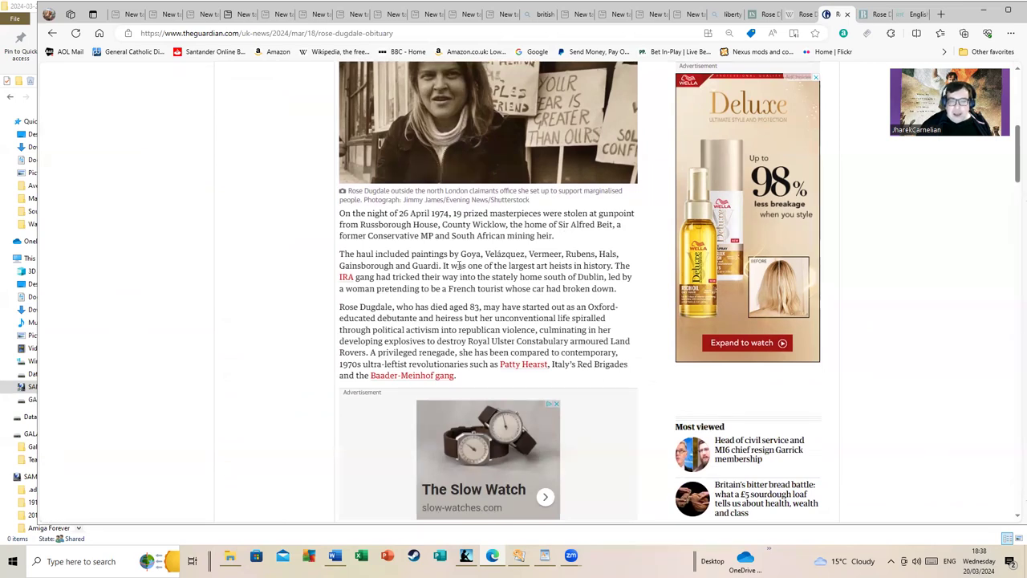
{"action": "mouse_move", "coordinate": [516, 276]}
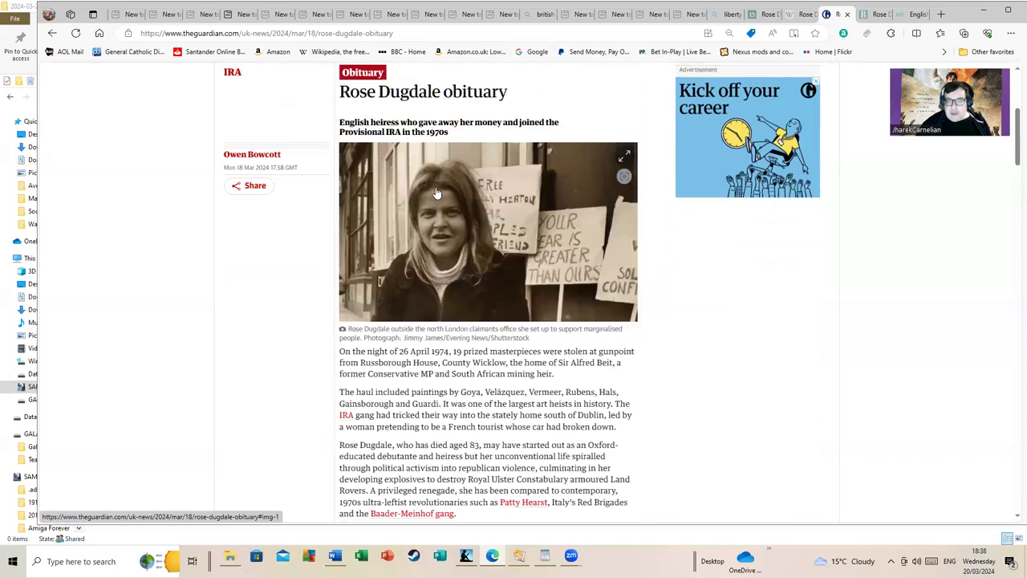
{"action": "scroll", "scroll_direction": "down", "scroll_amount": 3}
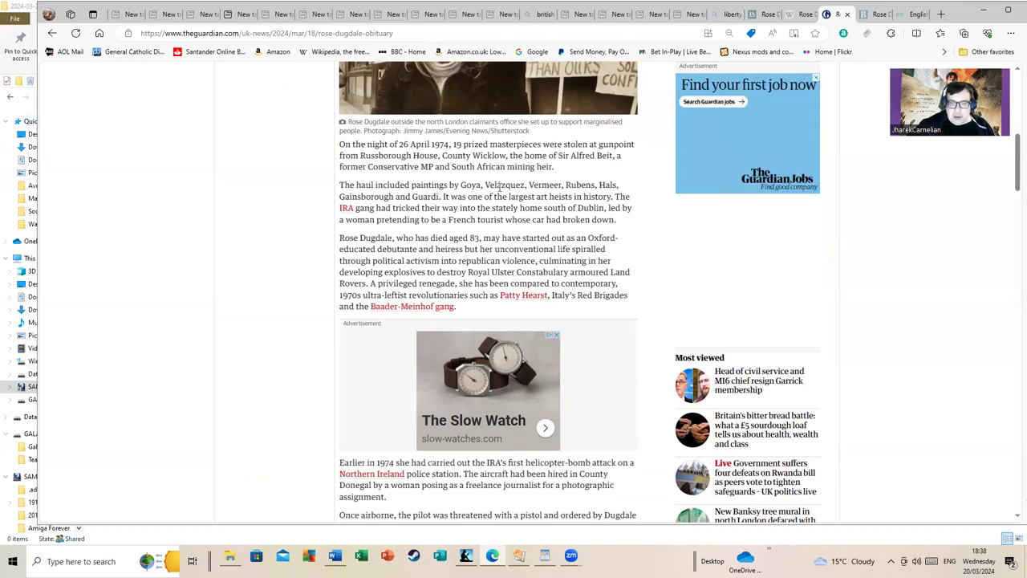
{"action": "scroll", "scroll_direction": "down", "scroll_amount": 3}
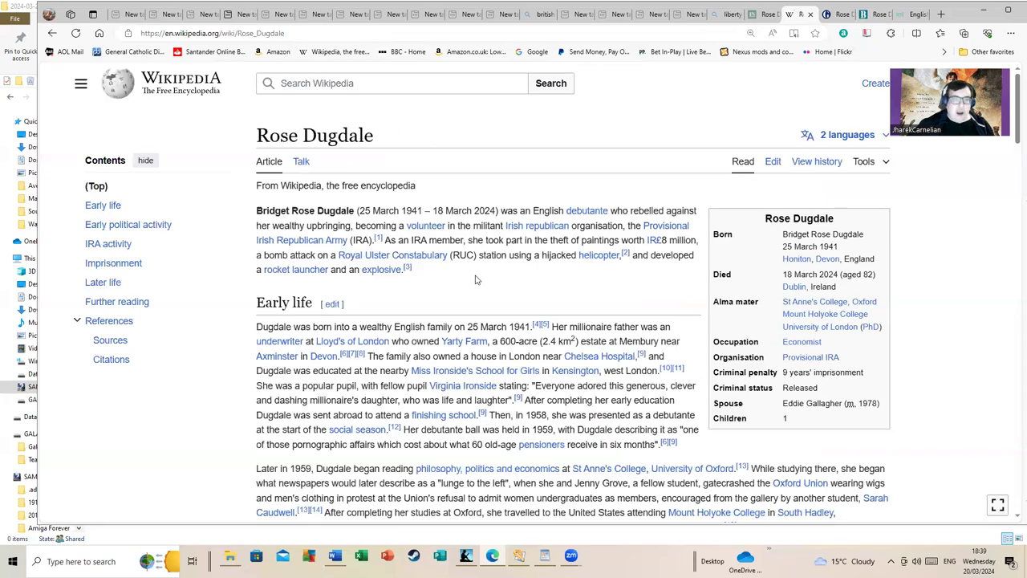
- Read the Wikipedia lead and Early life section of the Rose Dugdale biography
{"action": "scroll", "scroll_direction": "down", "scroll_amount": 3}
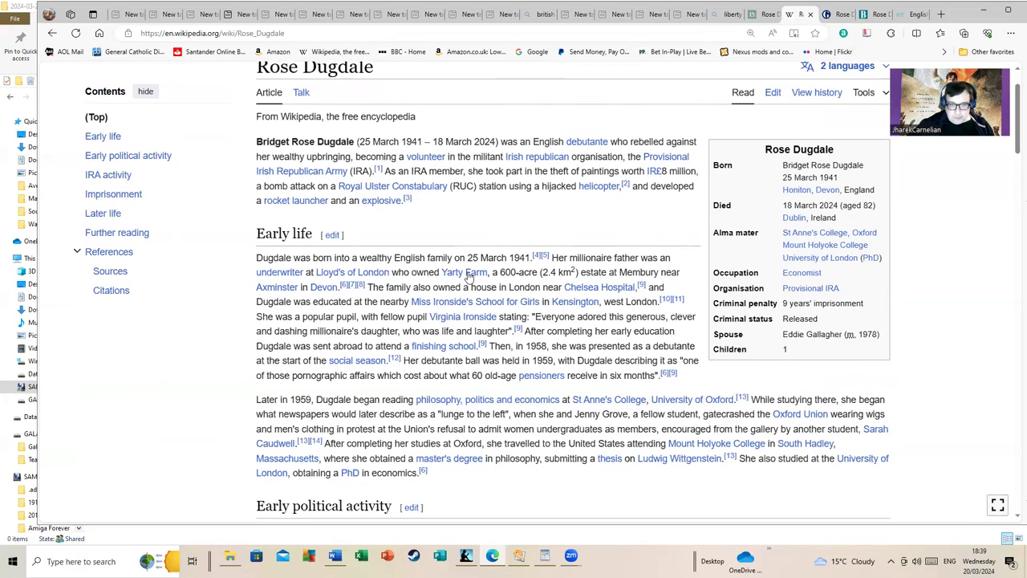
{"action": "mouse_move", "coordinate": [393, 224]}
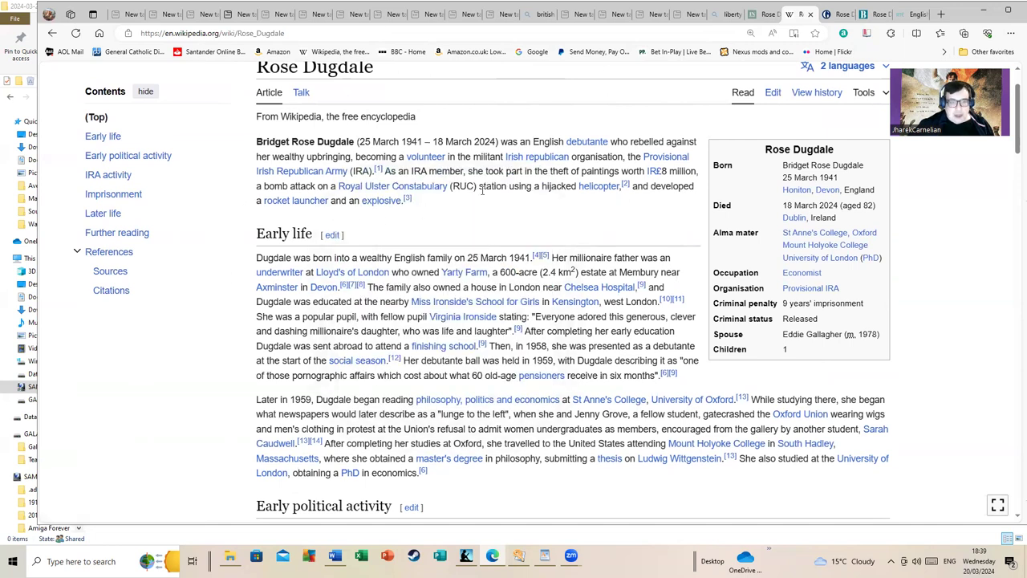
{"action": "mouse_move", "coordinate": [469, 202]}
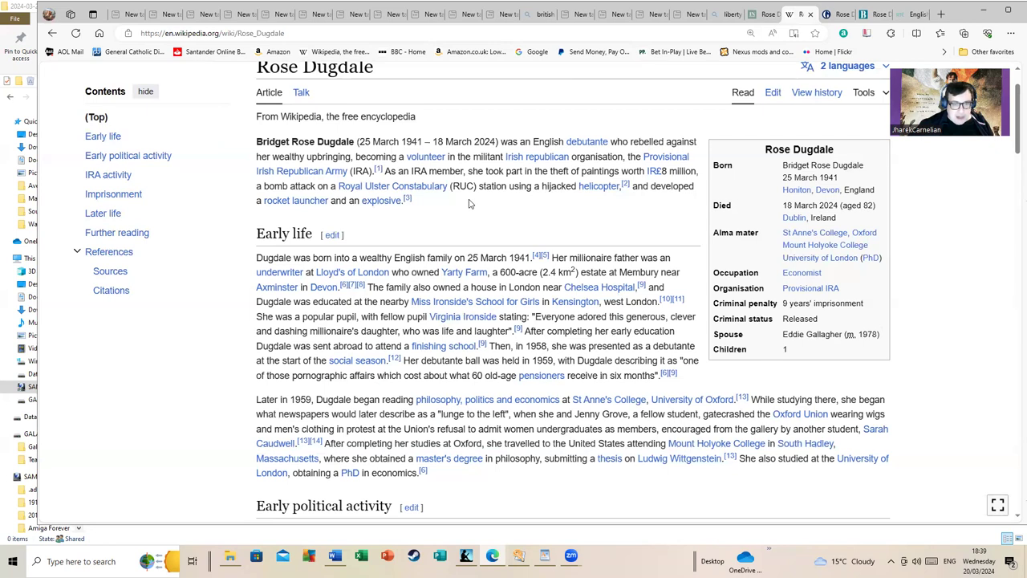
{"action": "mouse_move", "coordinate": [443, 215]}
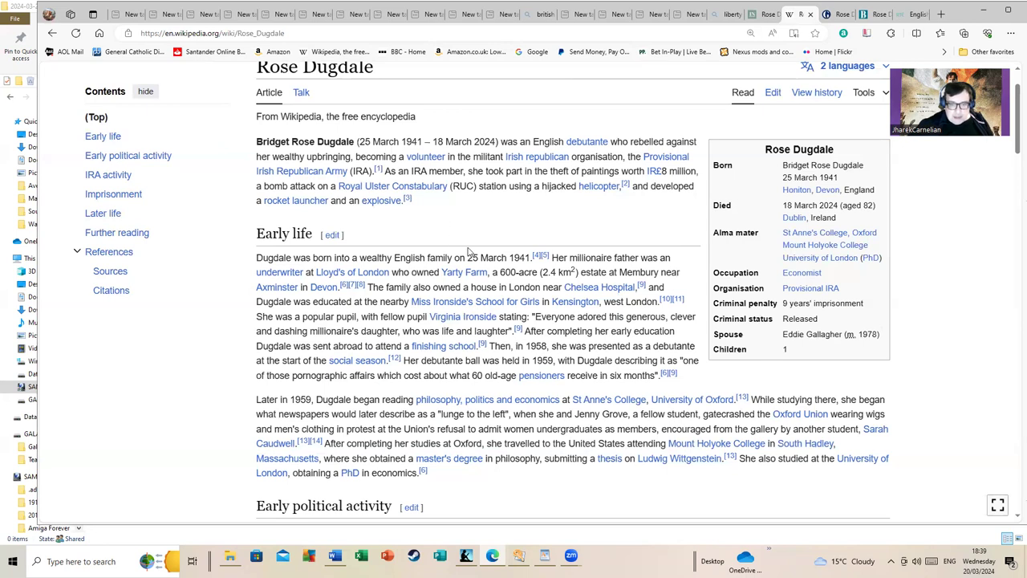
{"action": "scroll", "scroll_direction": "down", "scroll_amount": 3}
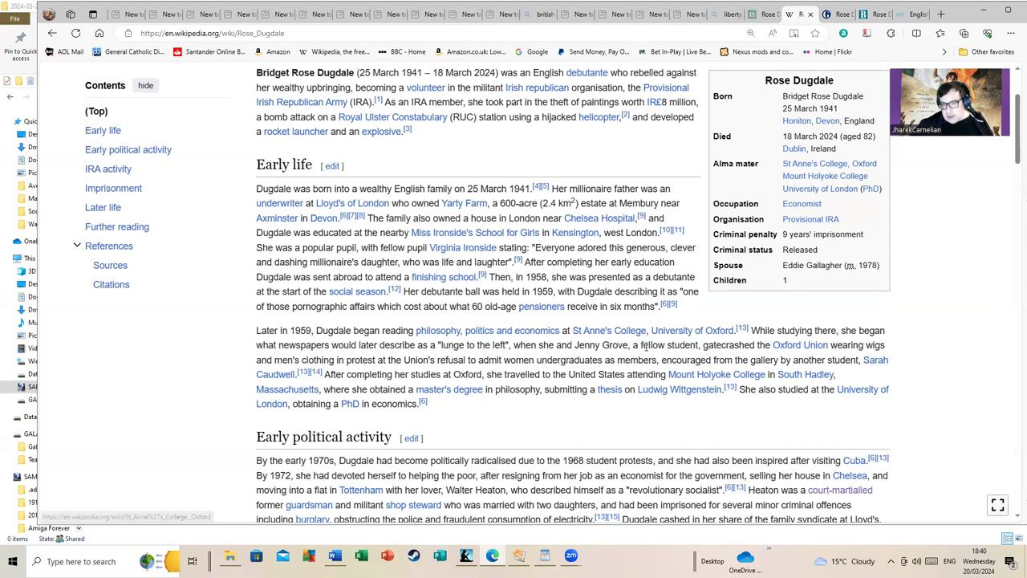
{"action": "mouse_move", "coordinate": [636, 366]}
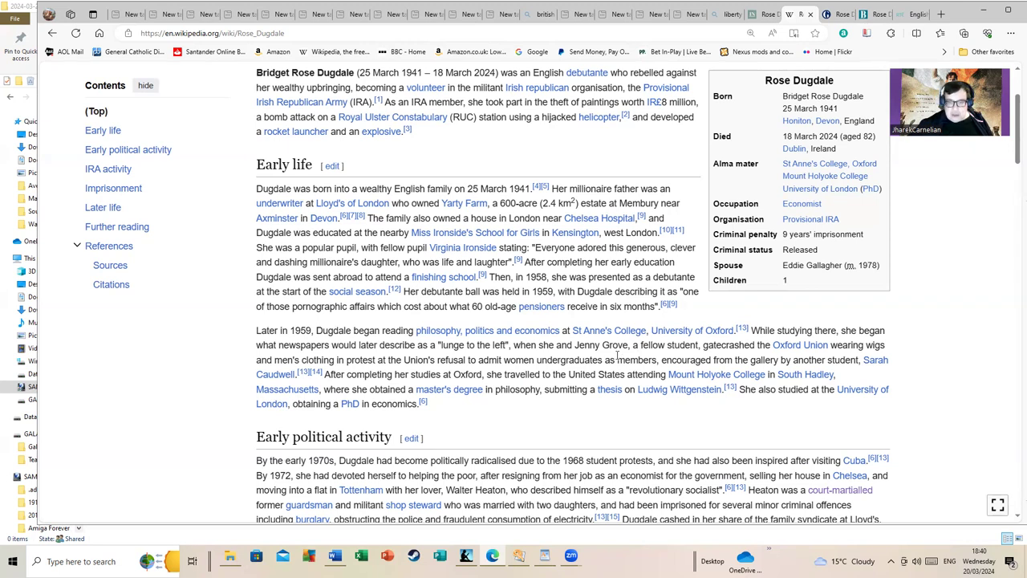
{"action": "mouse_move", "coordinate": [594, 417]}
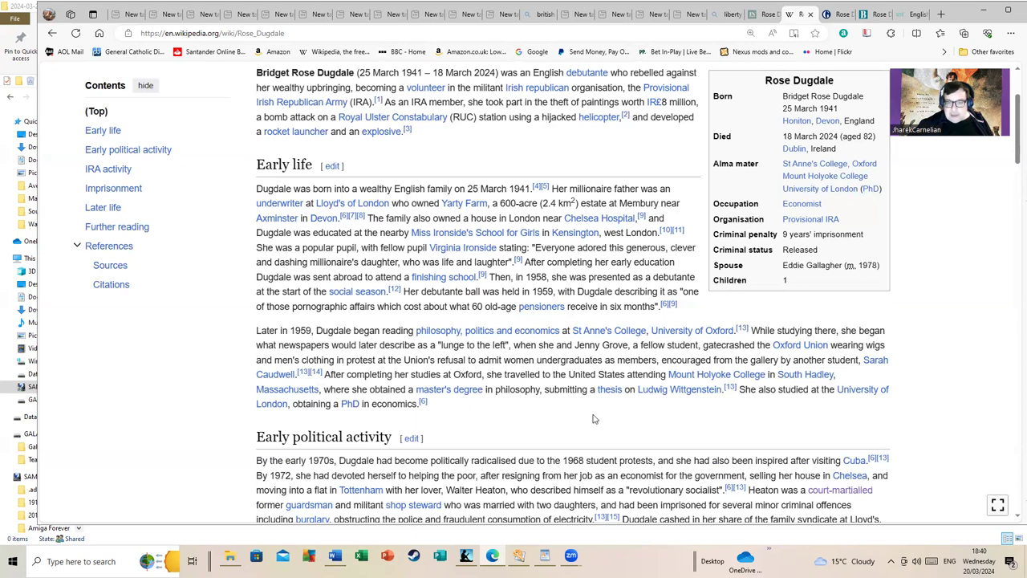
{"action": "mouse_move", "coordinate": [591, 407]}
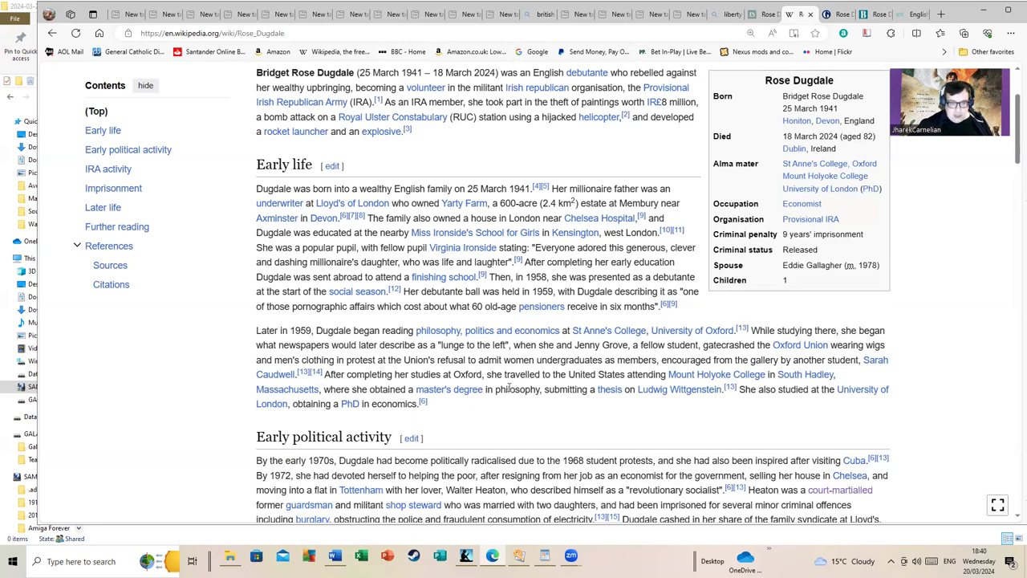
- Read on through Early political activity, IRA activity, Imprisonment and Later life sections
{"action": "scroll", "scroll_direction": "down", "scroll_amount": 3}
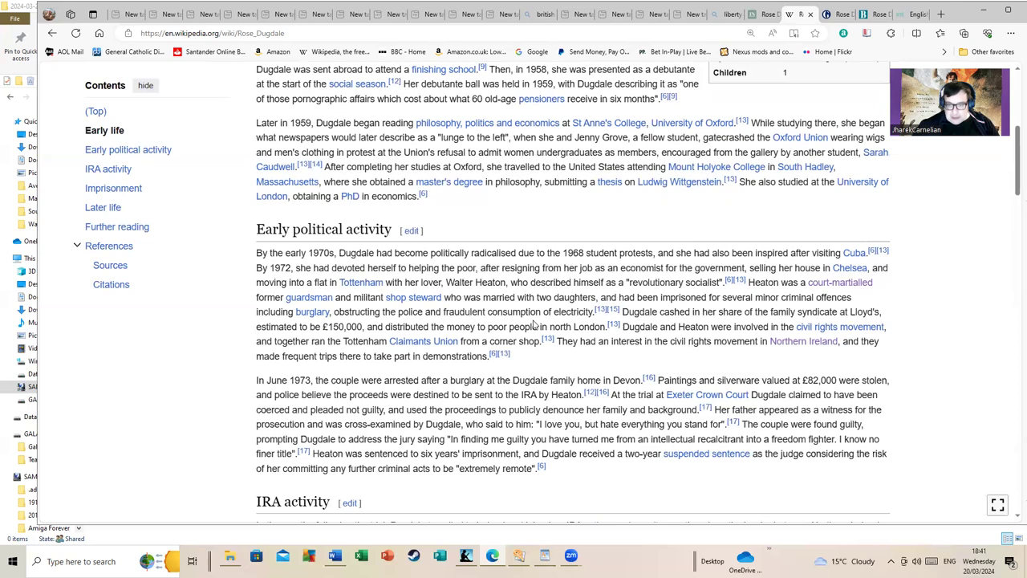
{"action": "scroll", "scroll_direction": "down", "scroll_amount": 3}
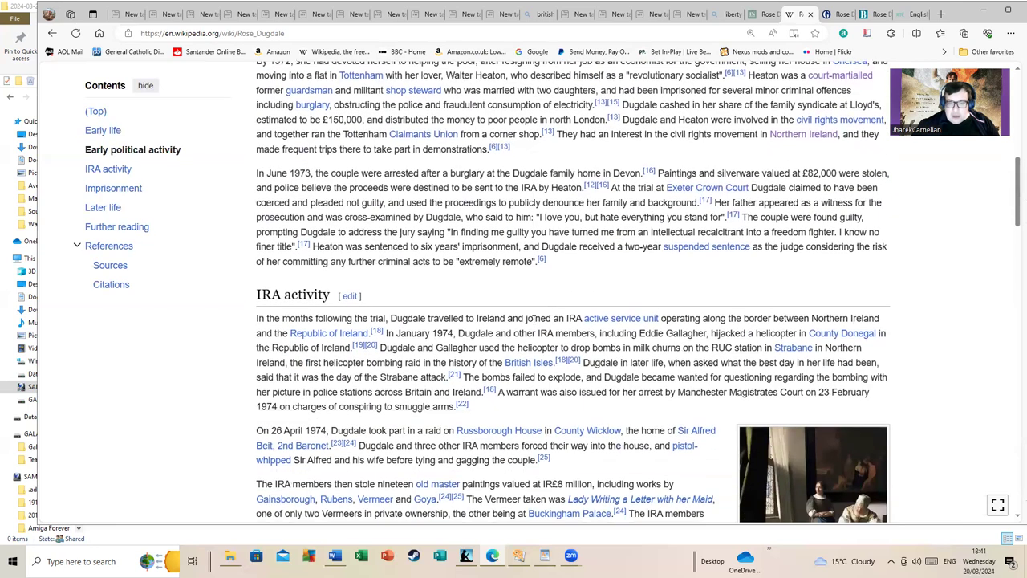
{"action": "scroll", "scroll_direction": "down", "scroll_amount": 3}
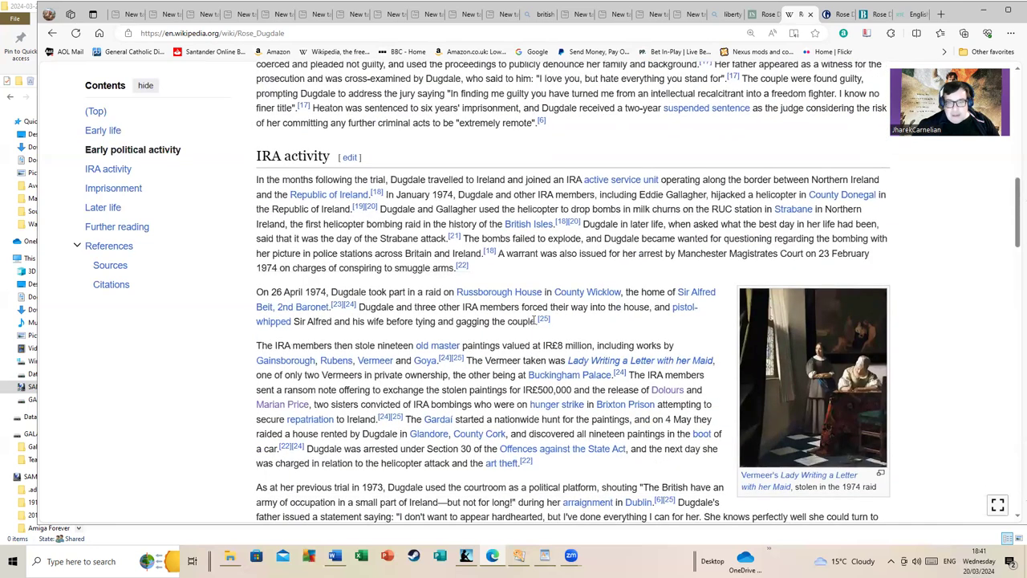
{"action": "scroll", "scroll_direction": "down", "scroll_amount": 3}
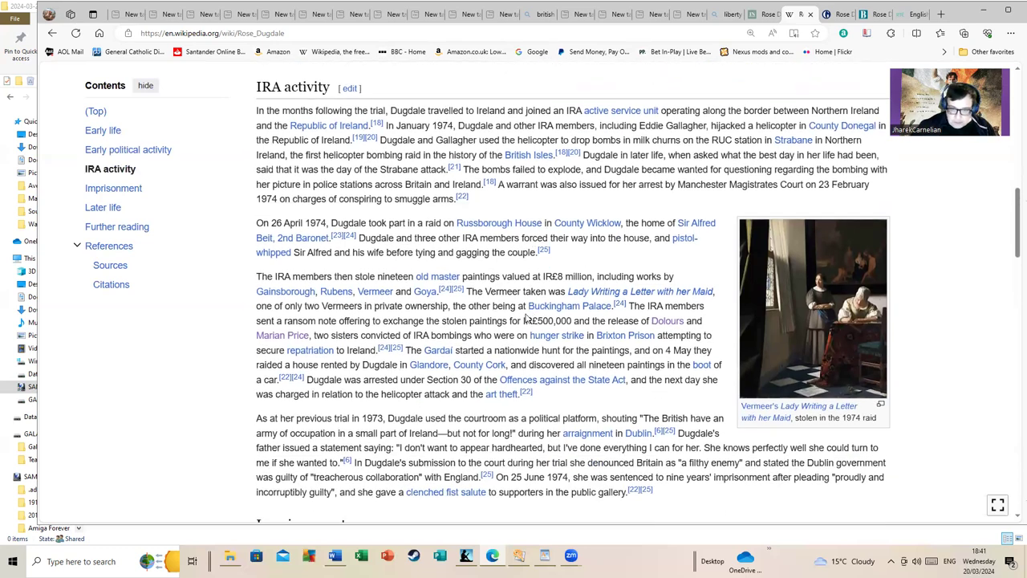
{"action": "scroll", "scroll_direction": "down", "scroll_amount": 3}
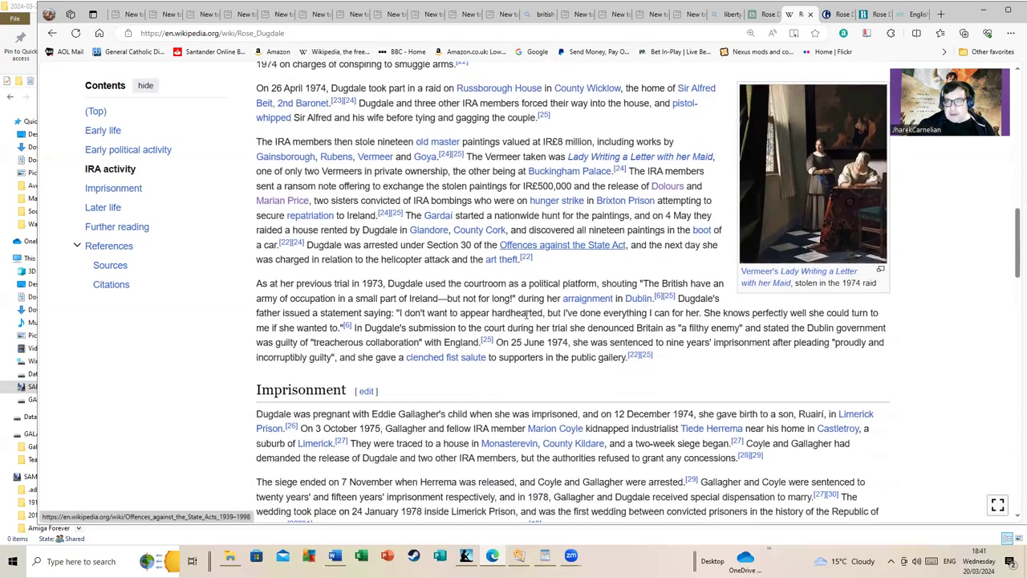
{"action": "scroll", "scroll_direction": "down", "scroll_amount": 3}
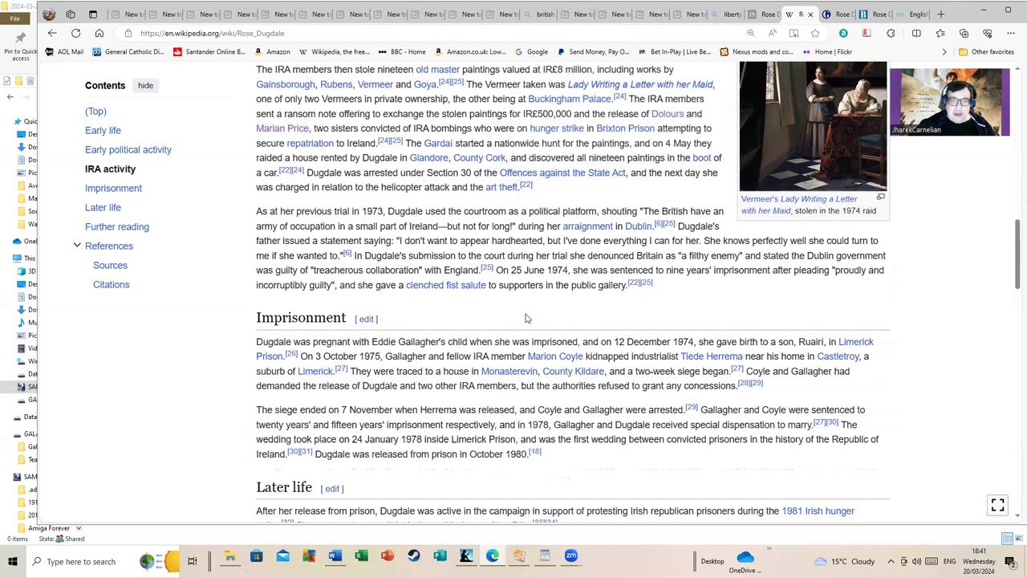
{"action": "scroll", "scroll_direction": "down", "scroll_amount": 3}
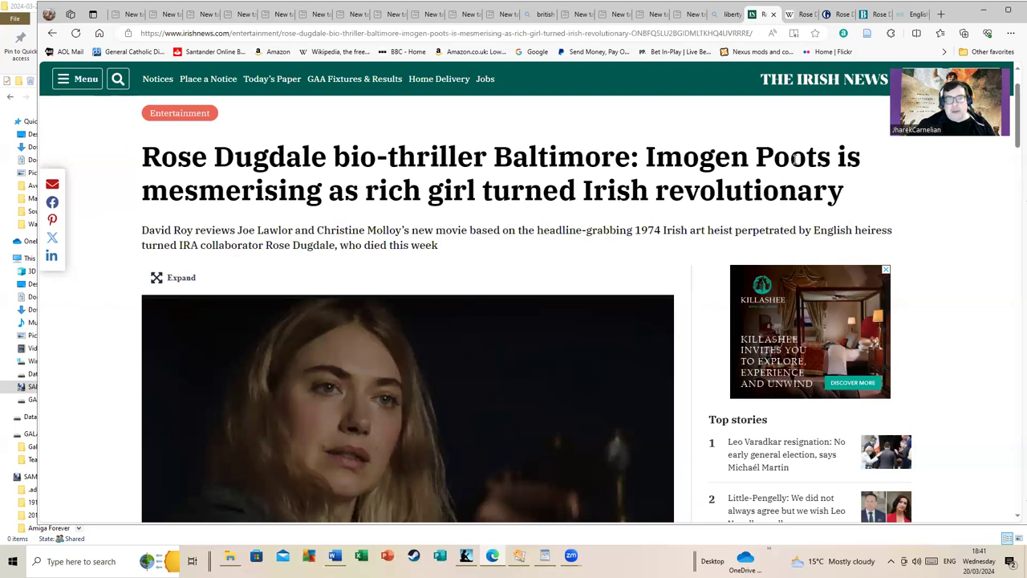
{"action": "mouse_move", "coordinate": [591, 189]}
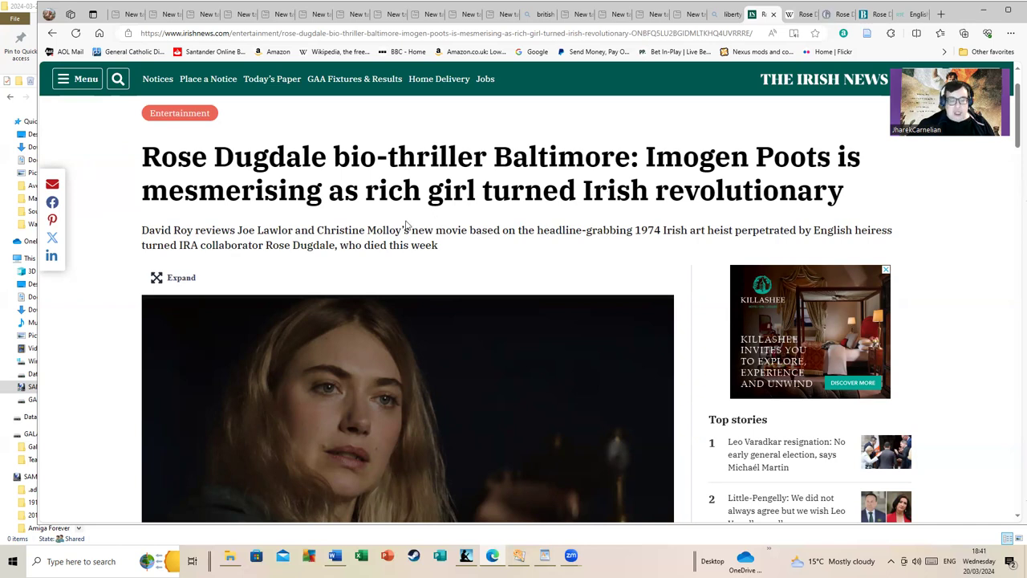
- Read the Irish News Baltimore review's opening paragraphs down to the embedded trailer
{"action": "scroll", "scroll_direction": "down", "scroll_amount": 3}
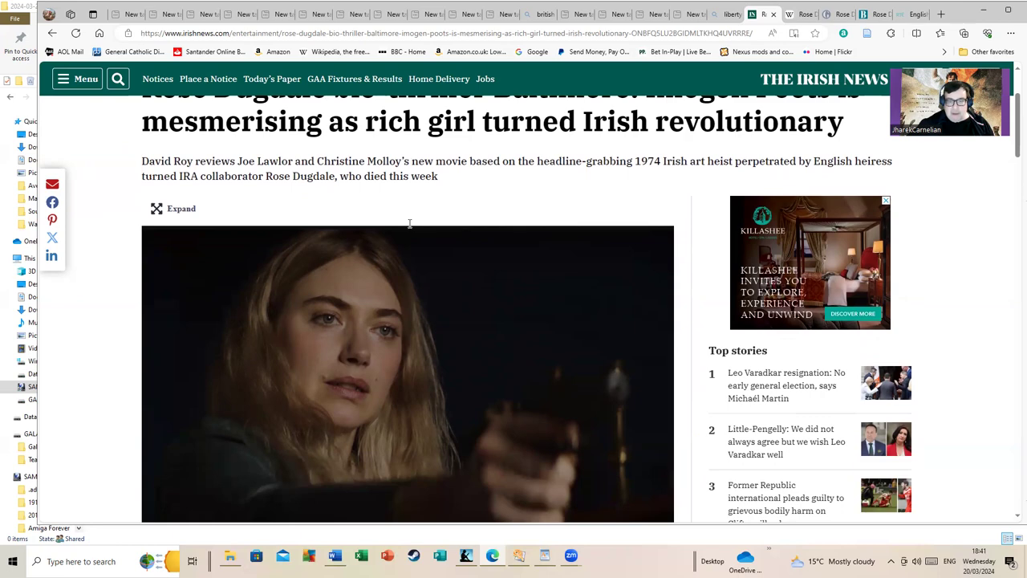
{"action": "scroll", "scroll_direction": "down", "scroll_amount": 3}
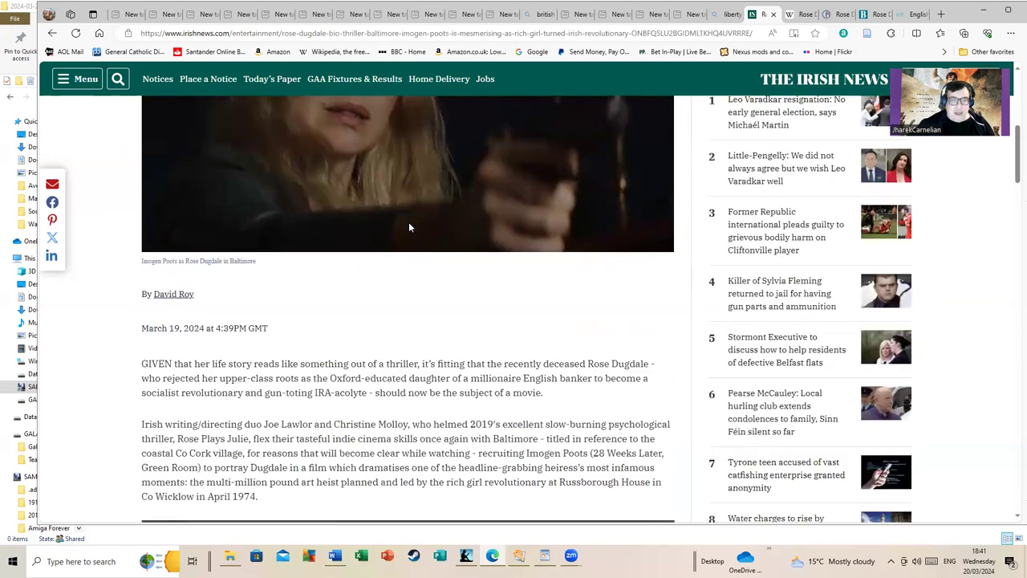
{"action": "scroll", "scroll_direction": "down", "scroll_amount": 3}
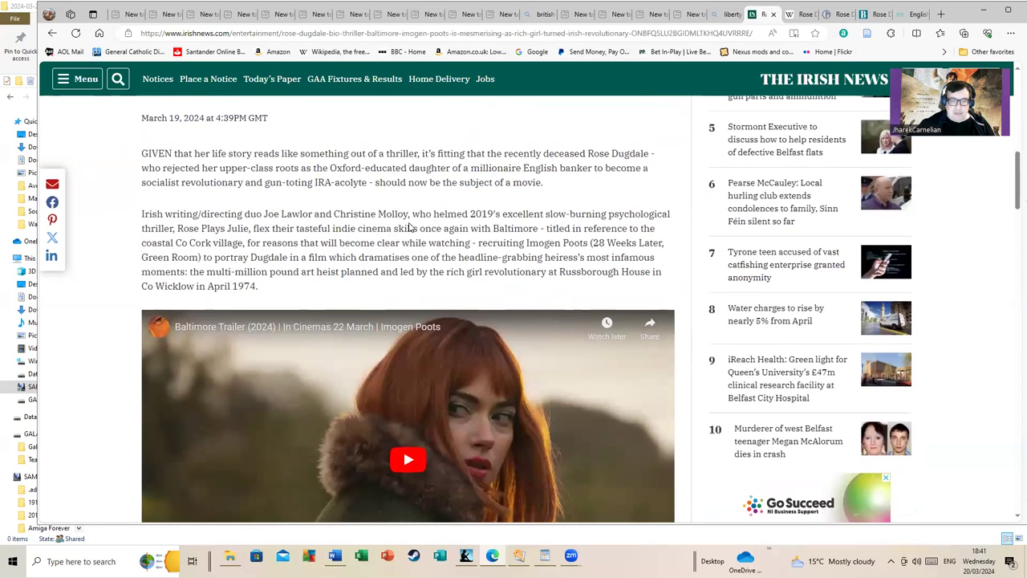
- Read past the trailer to the paragraphs on the Strabane attack and Russborough House raid
{"action": "scroll", "scroll_direction": "down", "scroll_amount": 3}
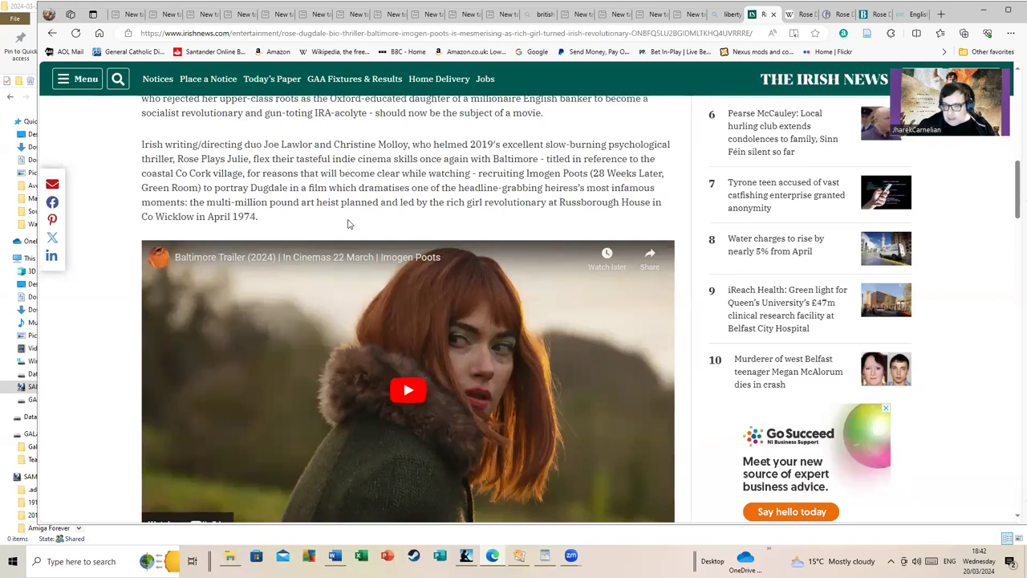
{"action": "scroll", "scroll_direction": "down", "scroll_amount": 3}
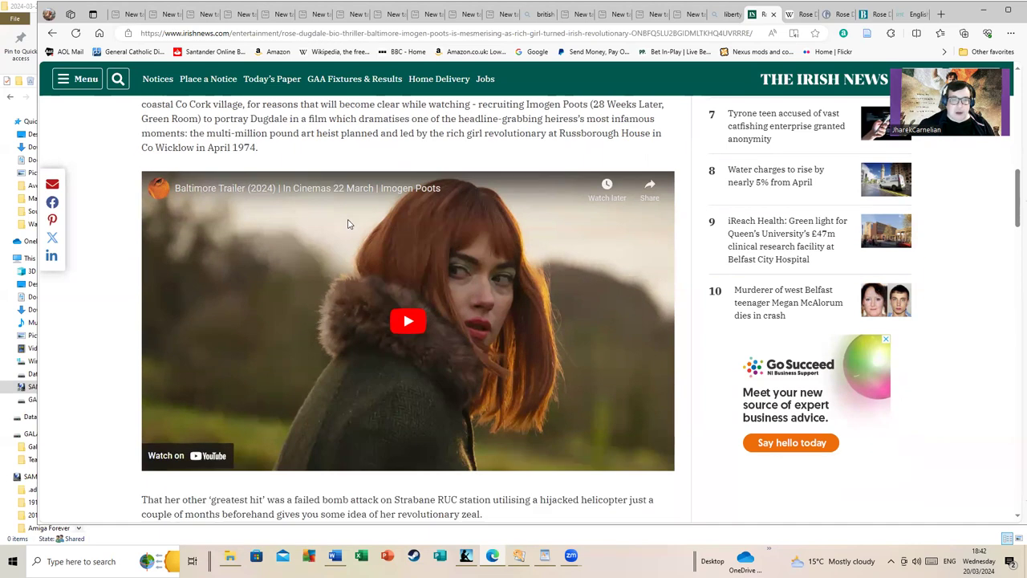
{"action": "scroll", "scroll_direction": "down", "scroll_amount": 3}
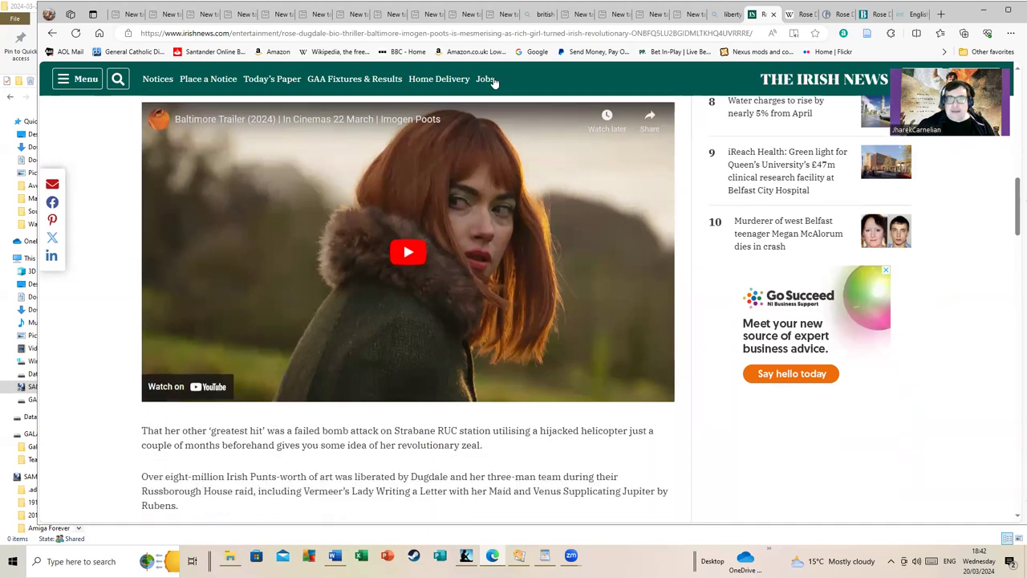